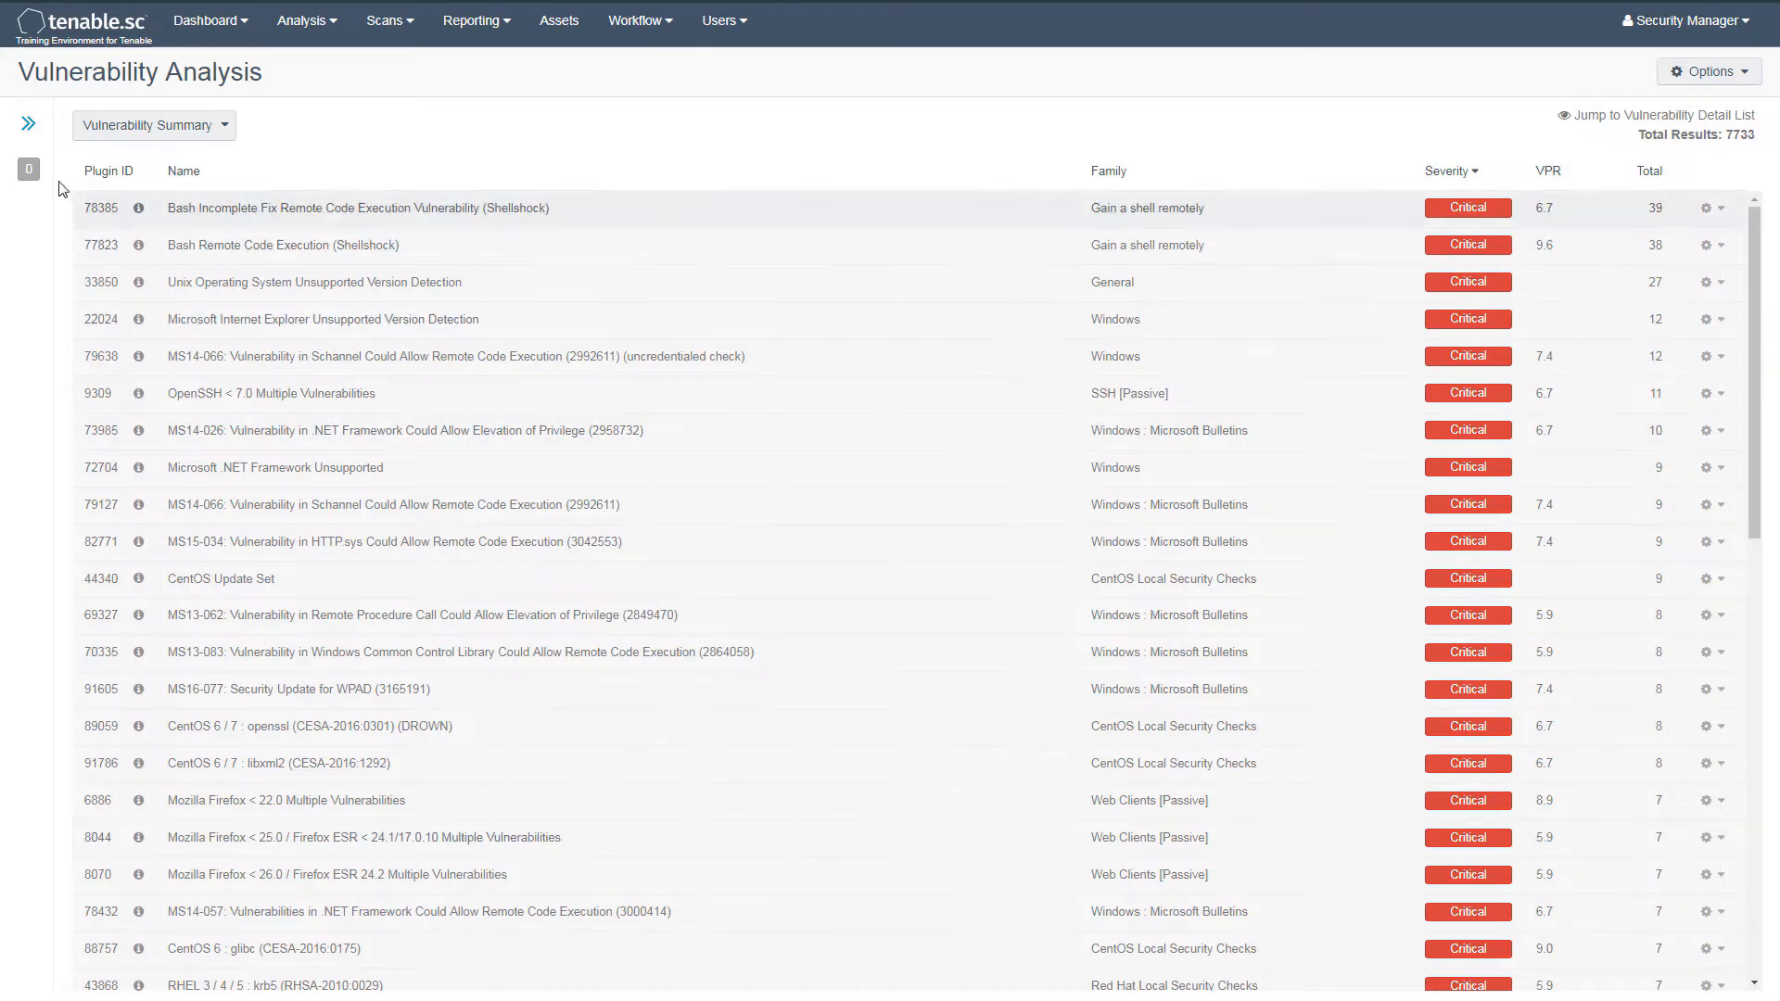
Set the Vulnerability Priority Rating filter to the range 8 to 10, narrowing results to 668
{"action": "left_click", "coordinate": [27, 123]}
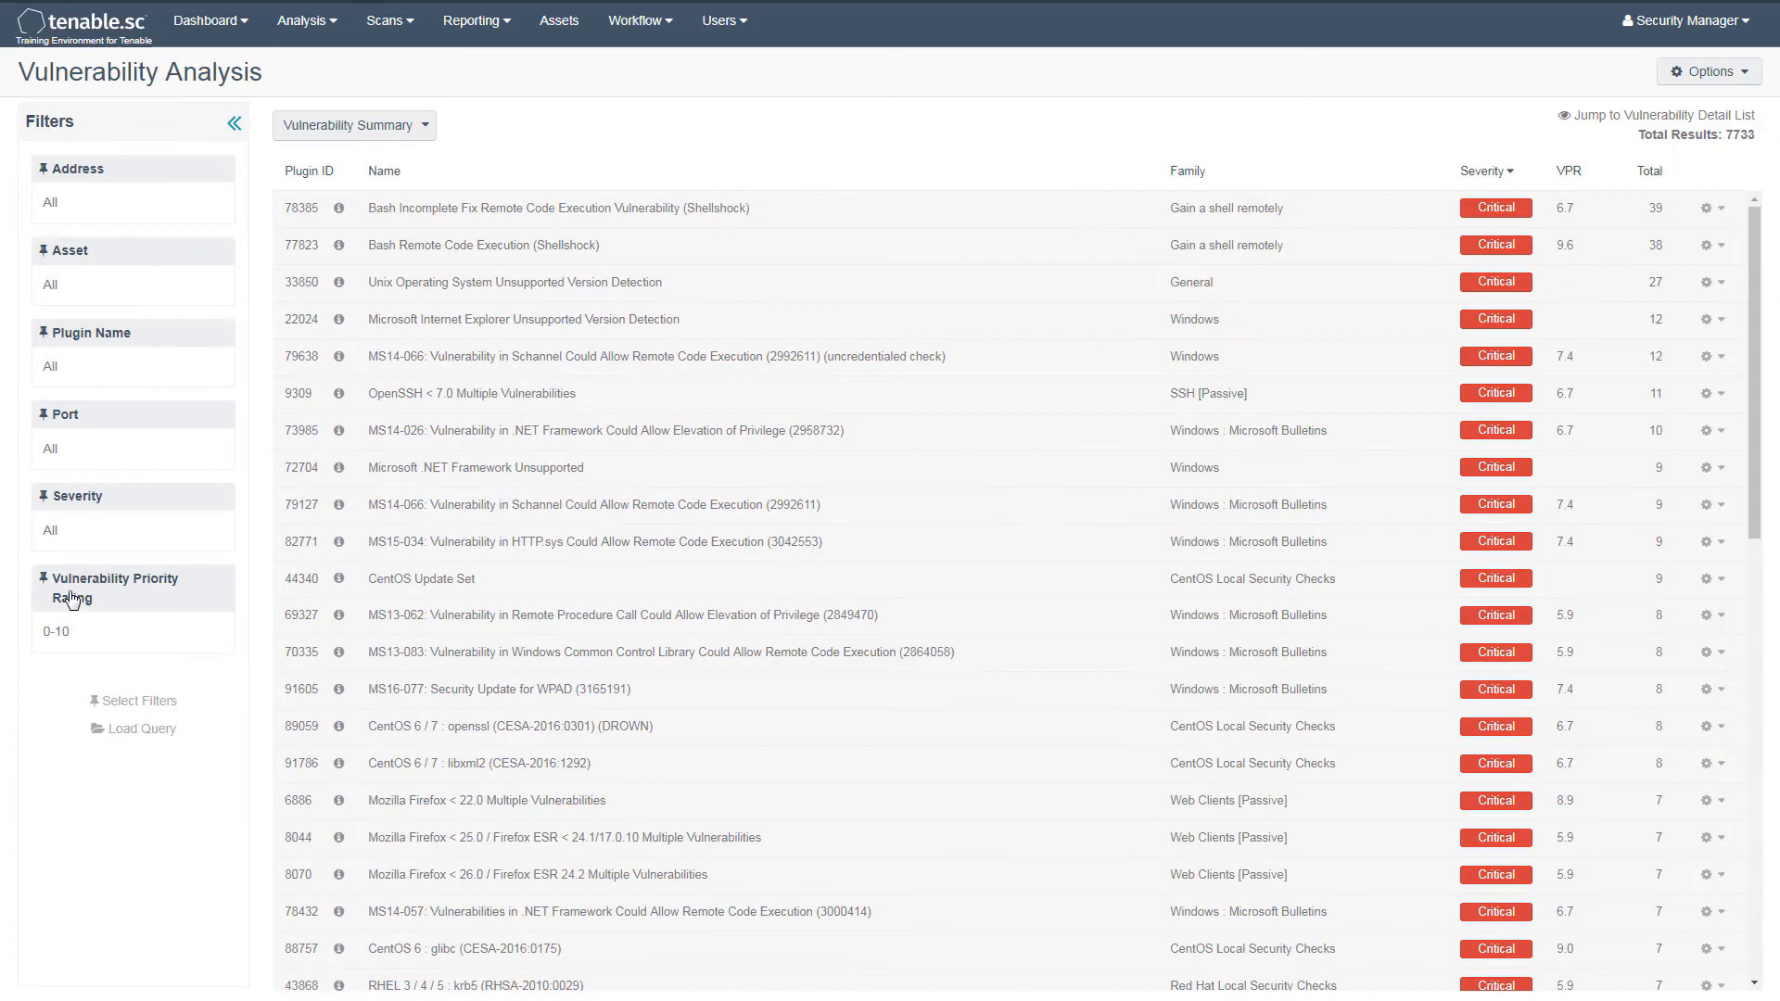
{"action": "left_click", "coordinate": [111, 588]}
{"action": "type", "text": "8"}
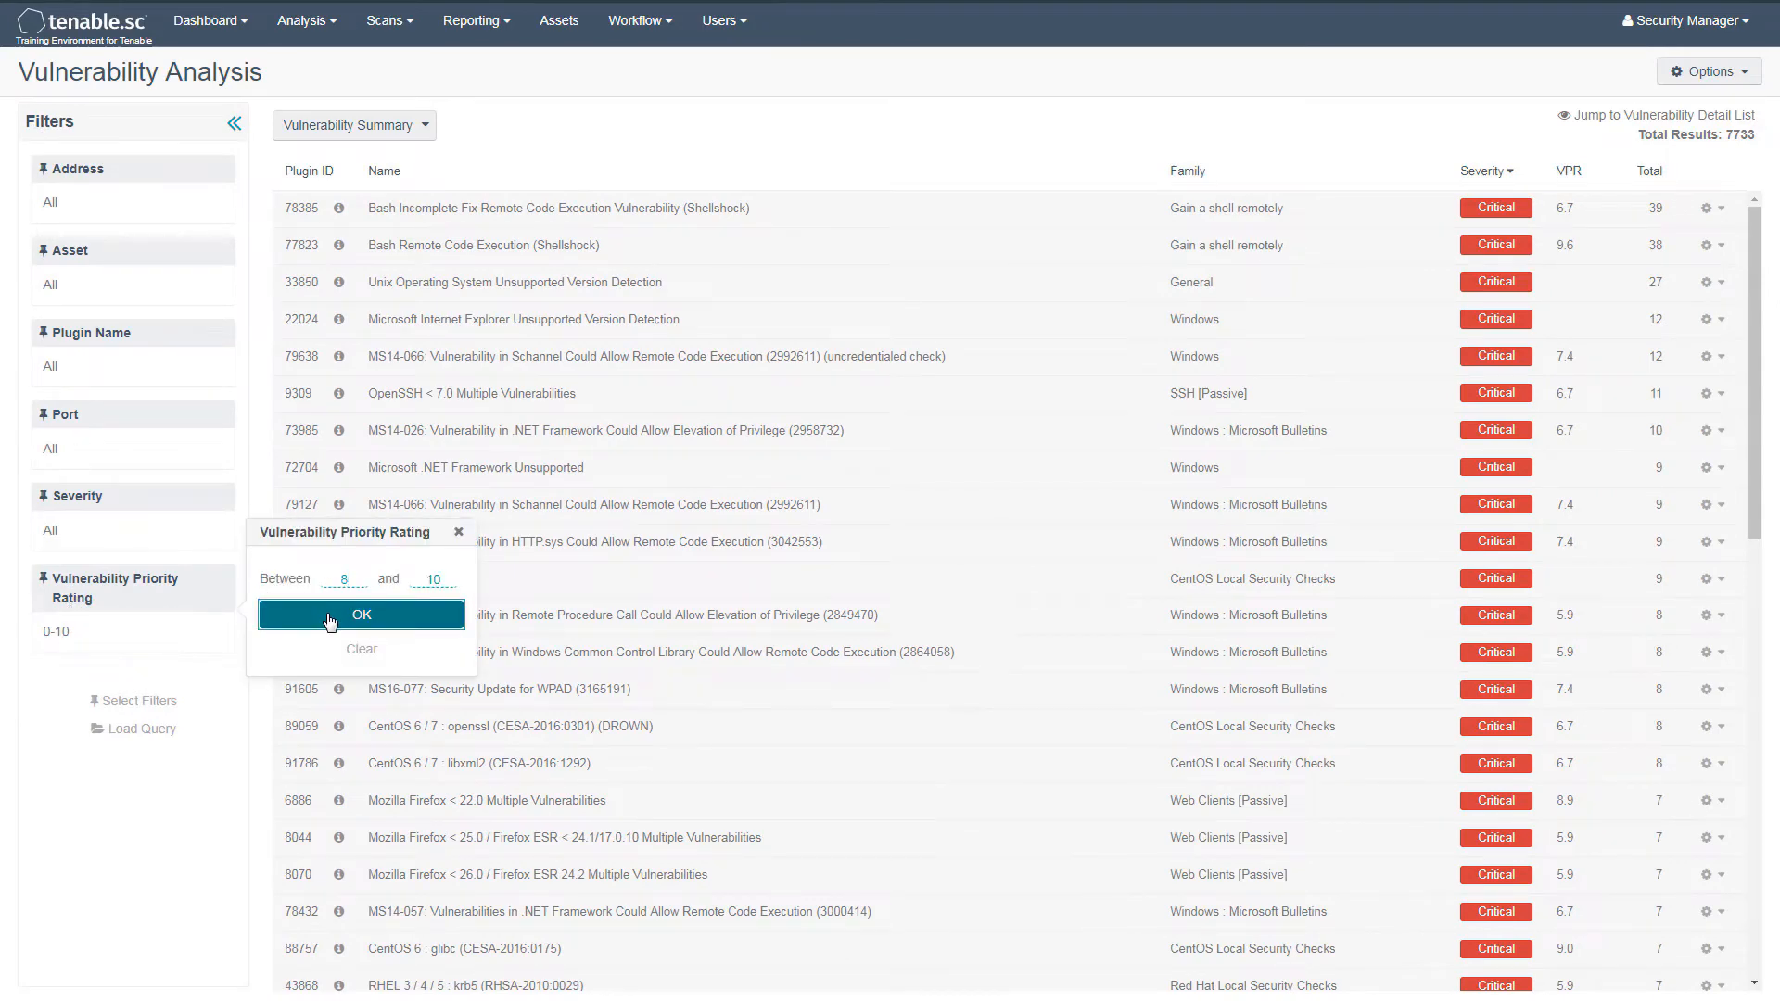
{"action": "left_click", "coordinate": [362, 613]}
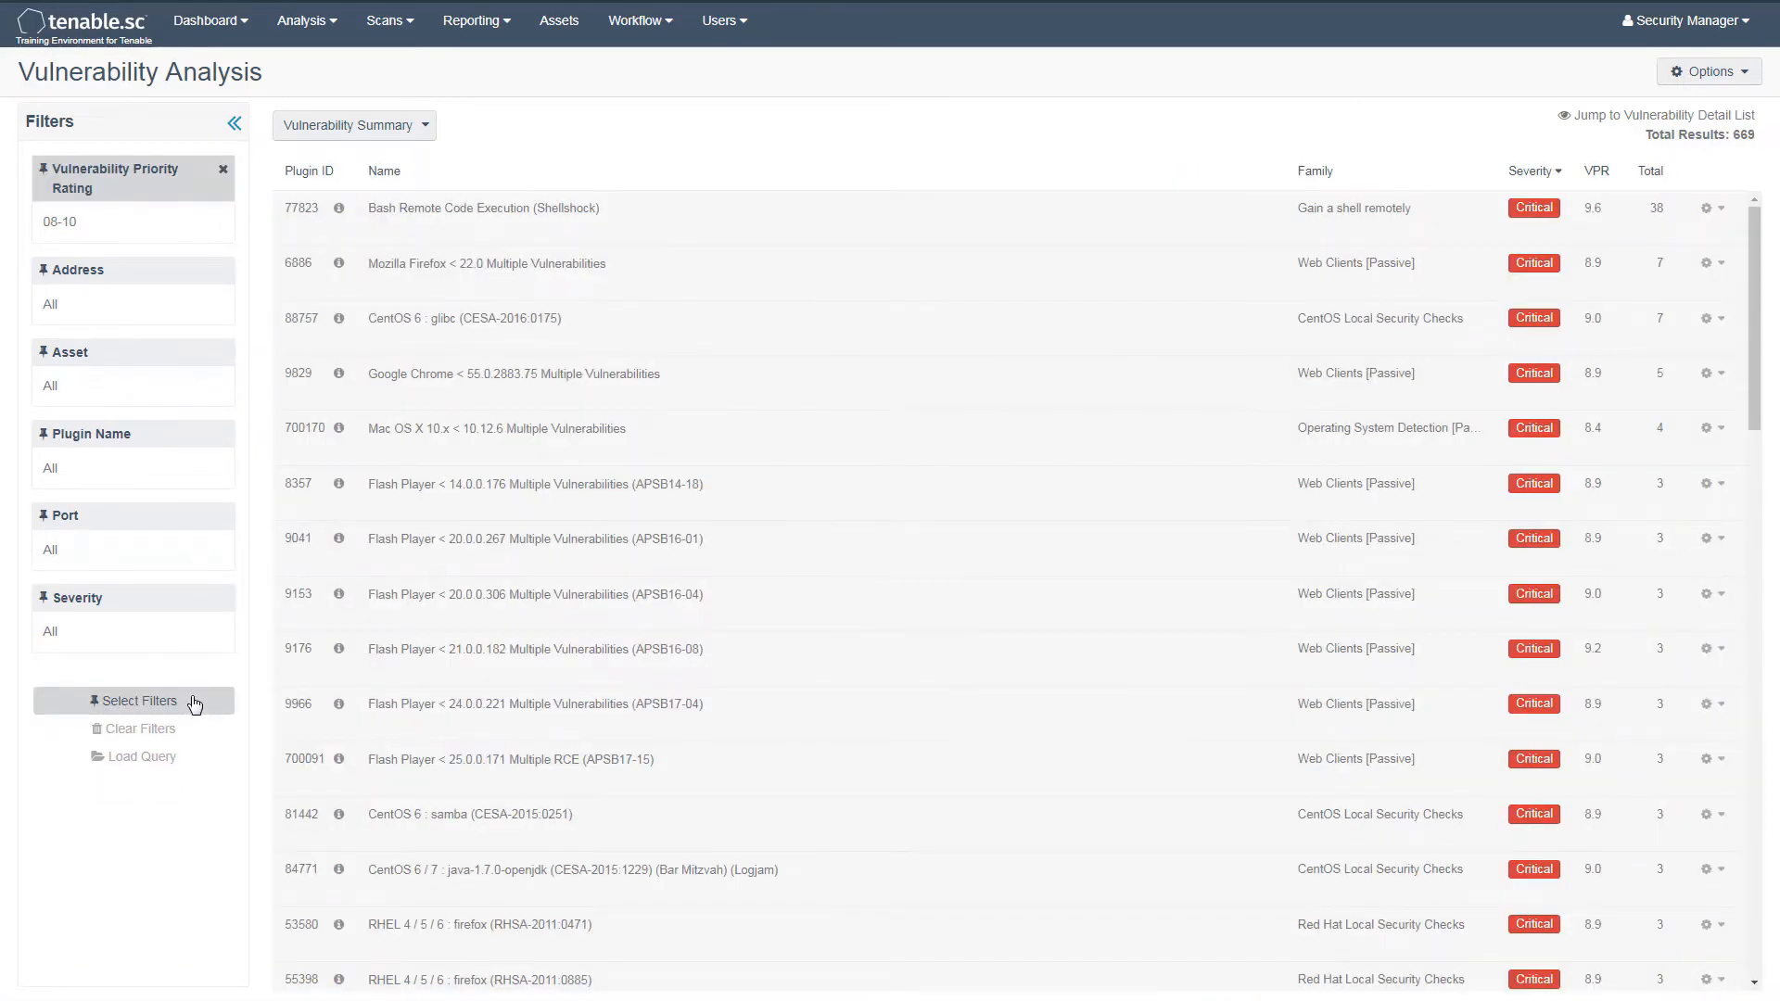
{"action": "mouse_move", "coordinate": [1344, 113]}
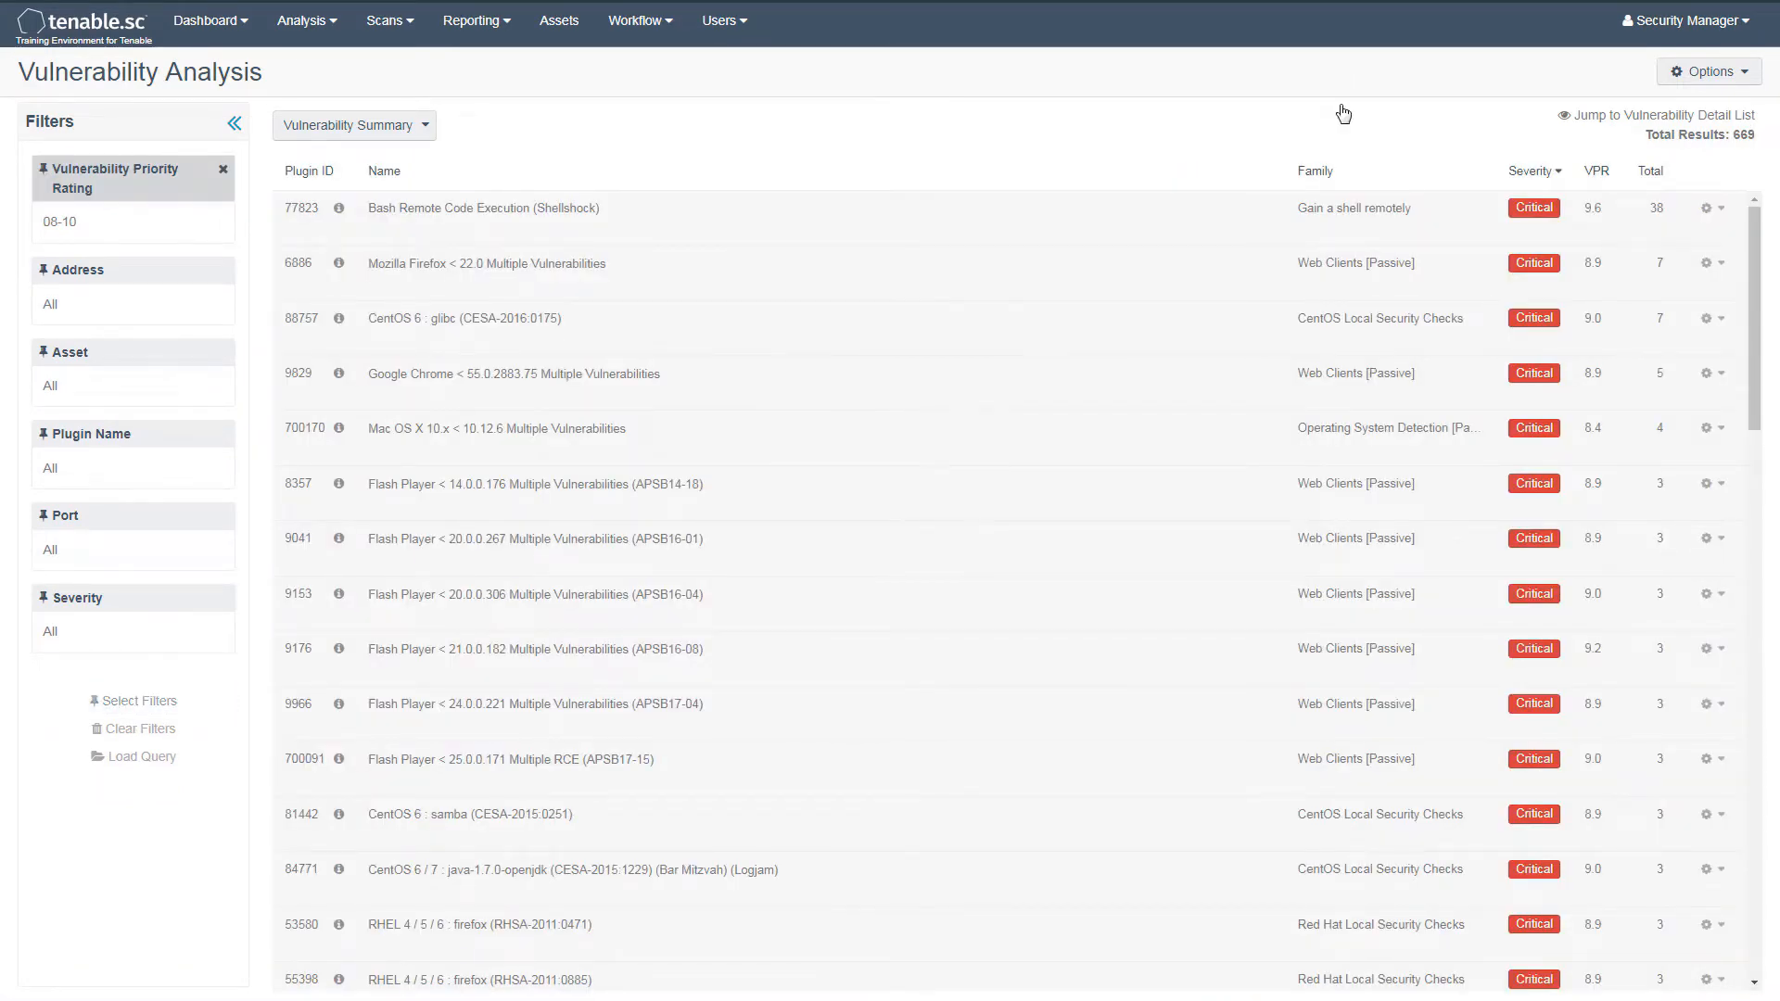
{"action": "mouse_move", "coordinate": [1530, 180]}
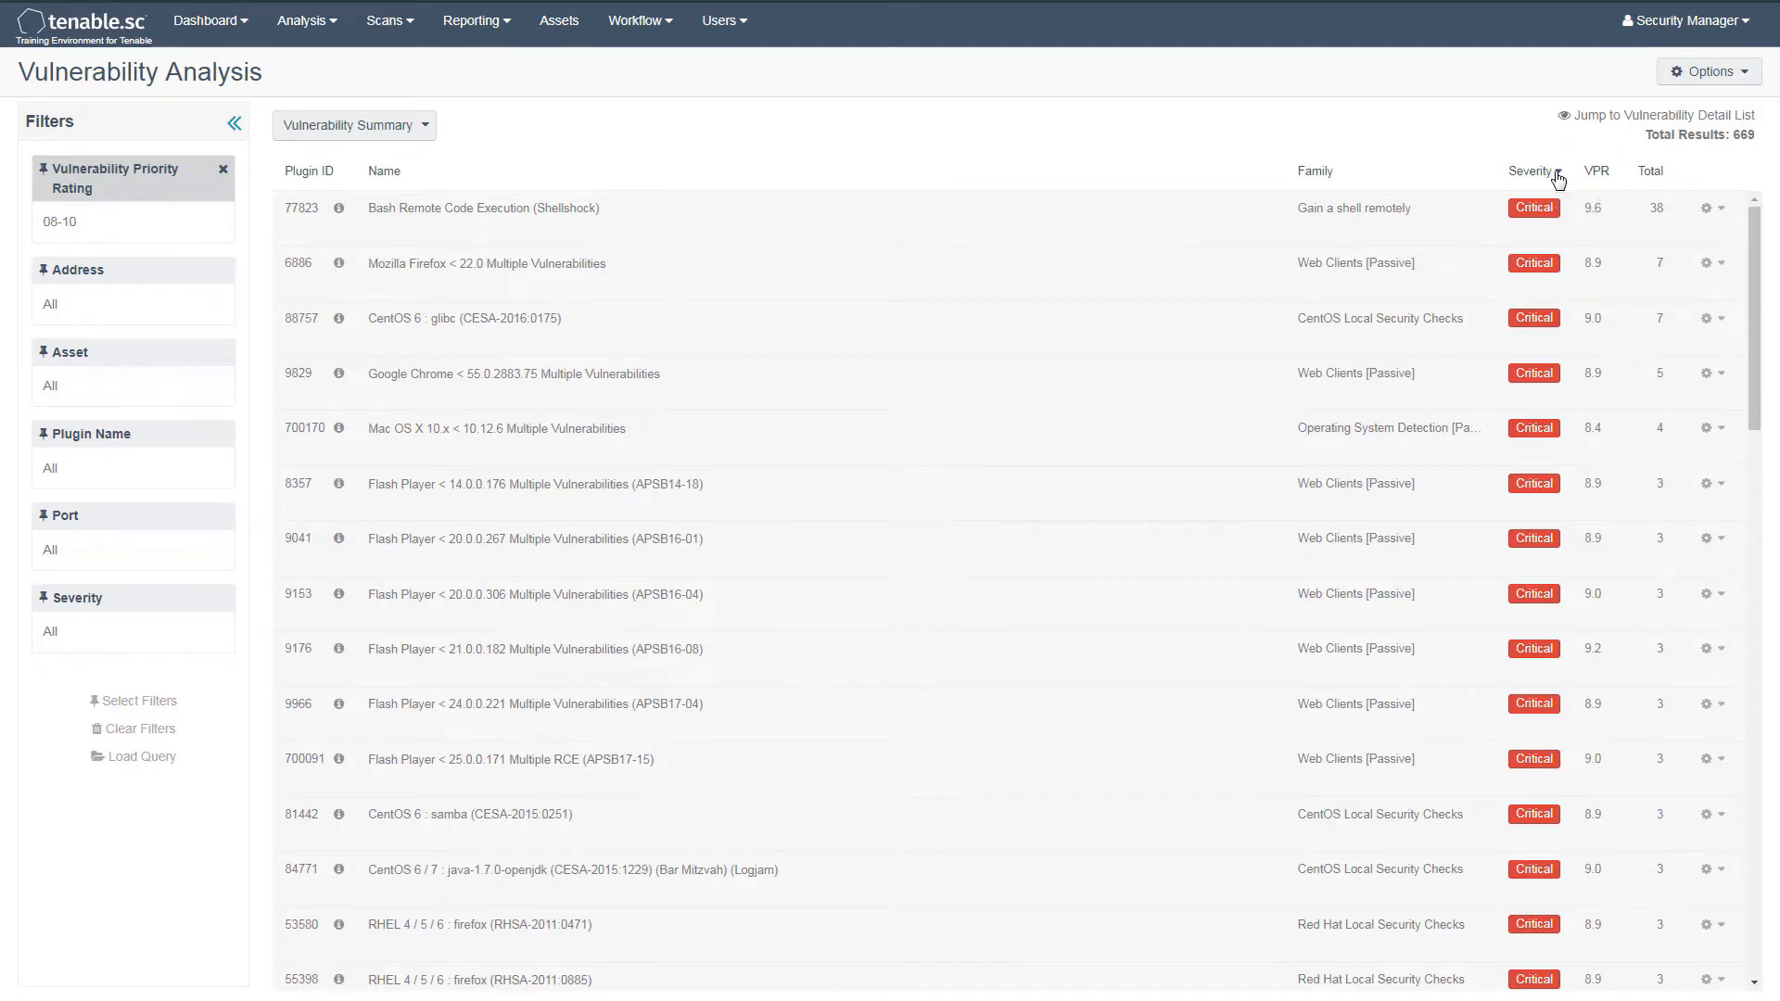
Sort the 668 high-VPR results by ascending Severity
{"action": "left_click", "coordinate": [1530, 171]}
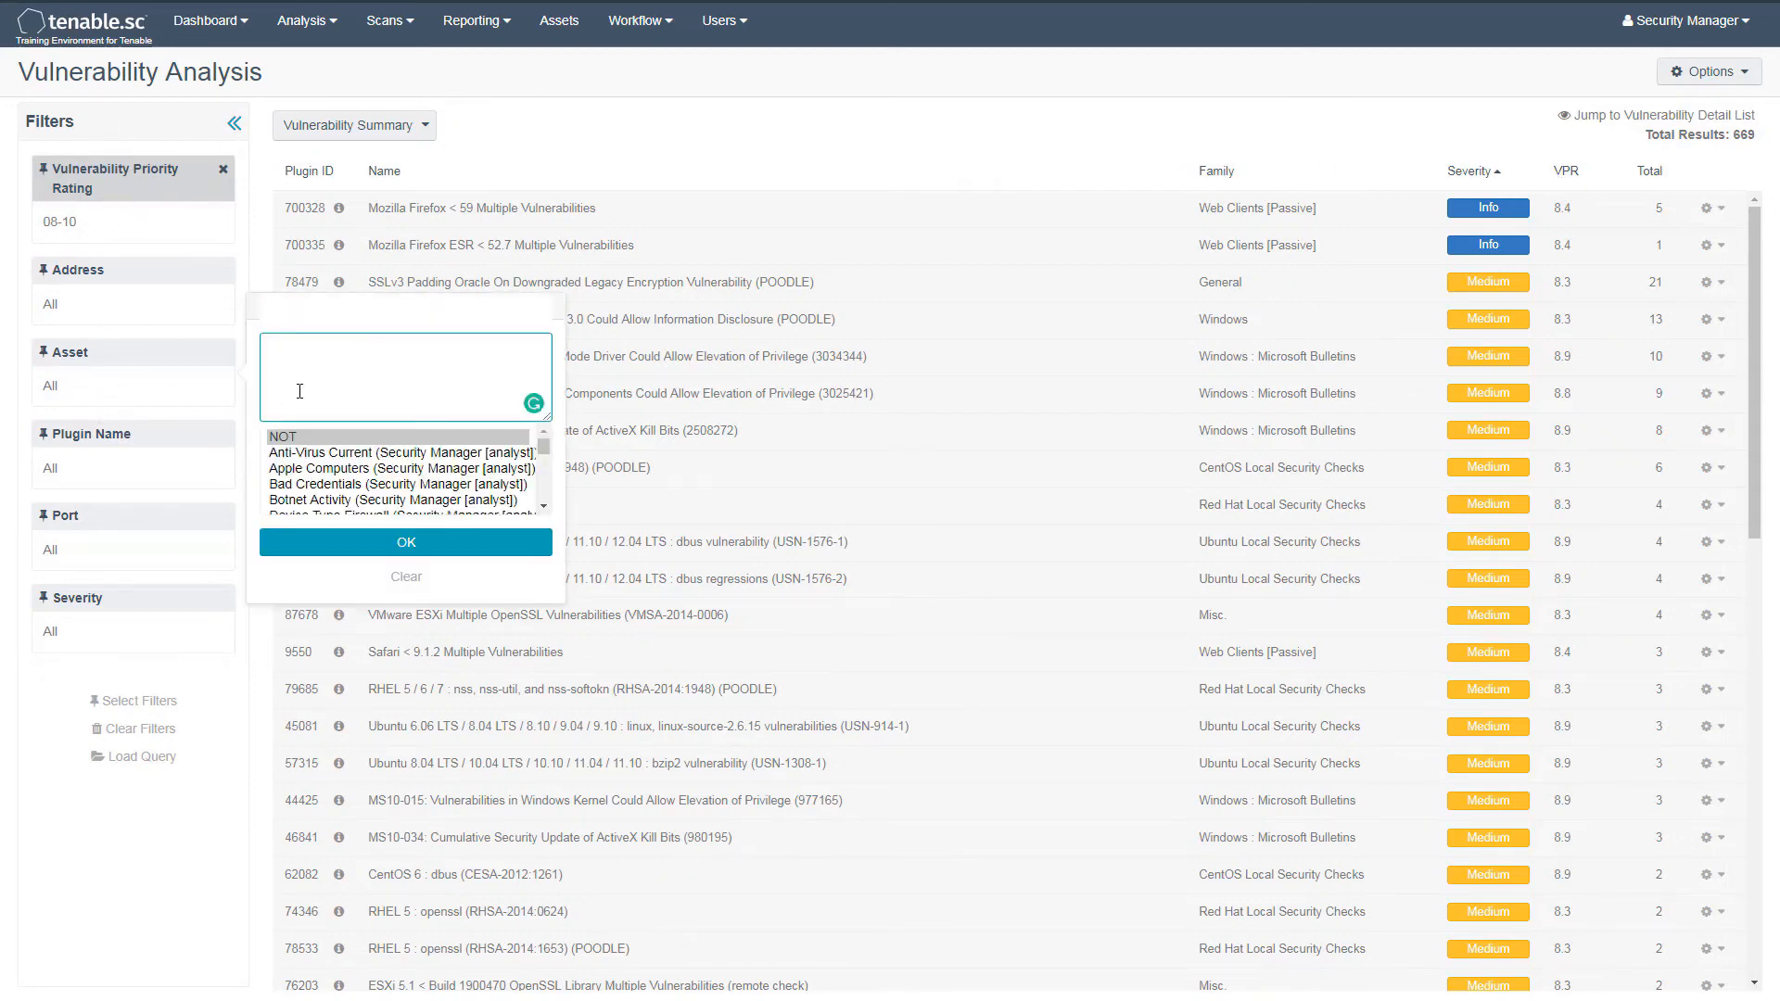
Apply the Windows Hosts asset filter (searched as 'win'), cutting results to 371
{"action": "type", "text": "win"}
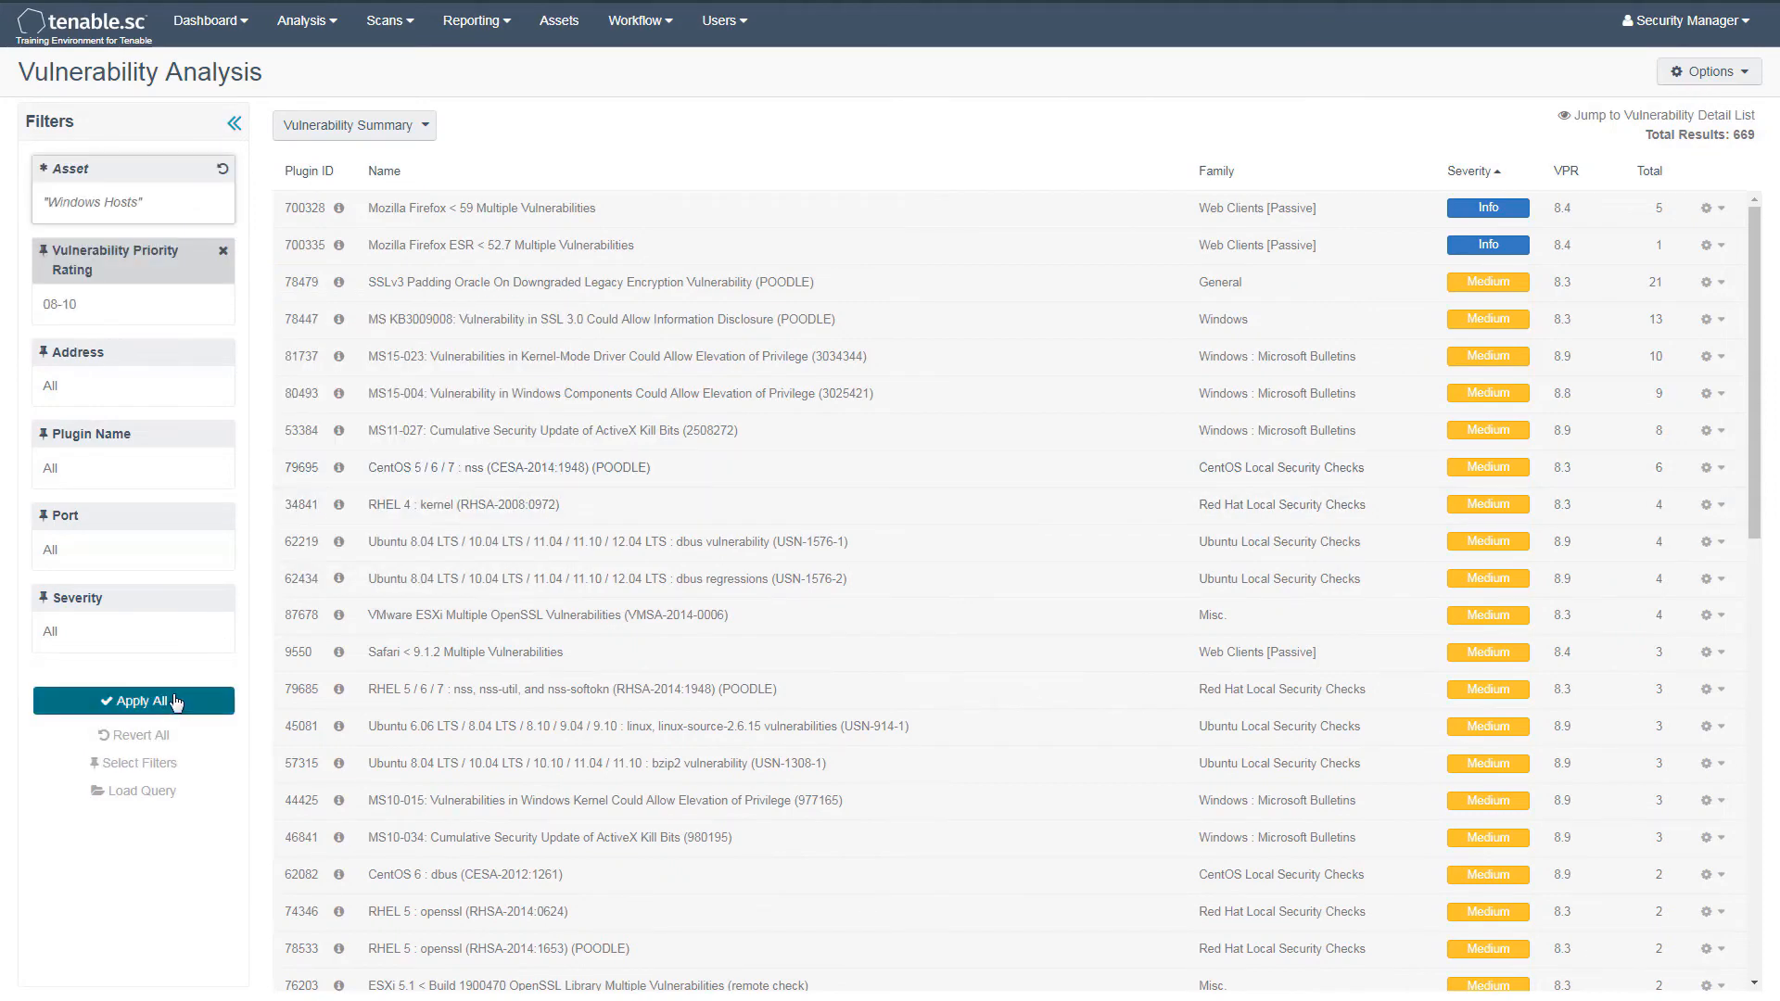
{"action": "left_click", "coordinate": [133, 701]}
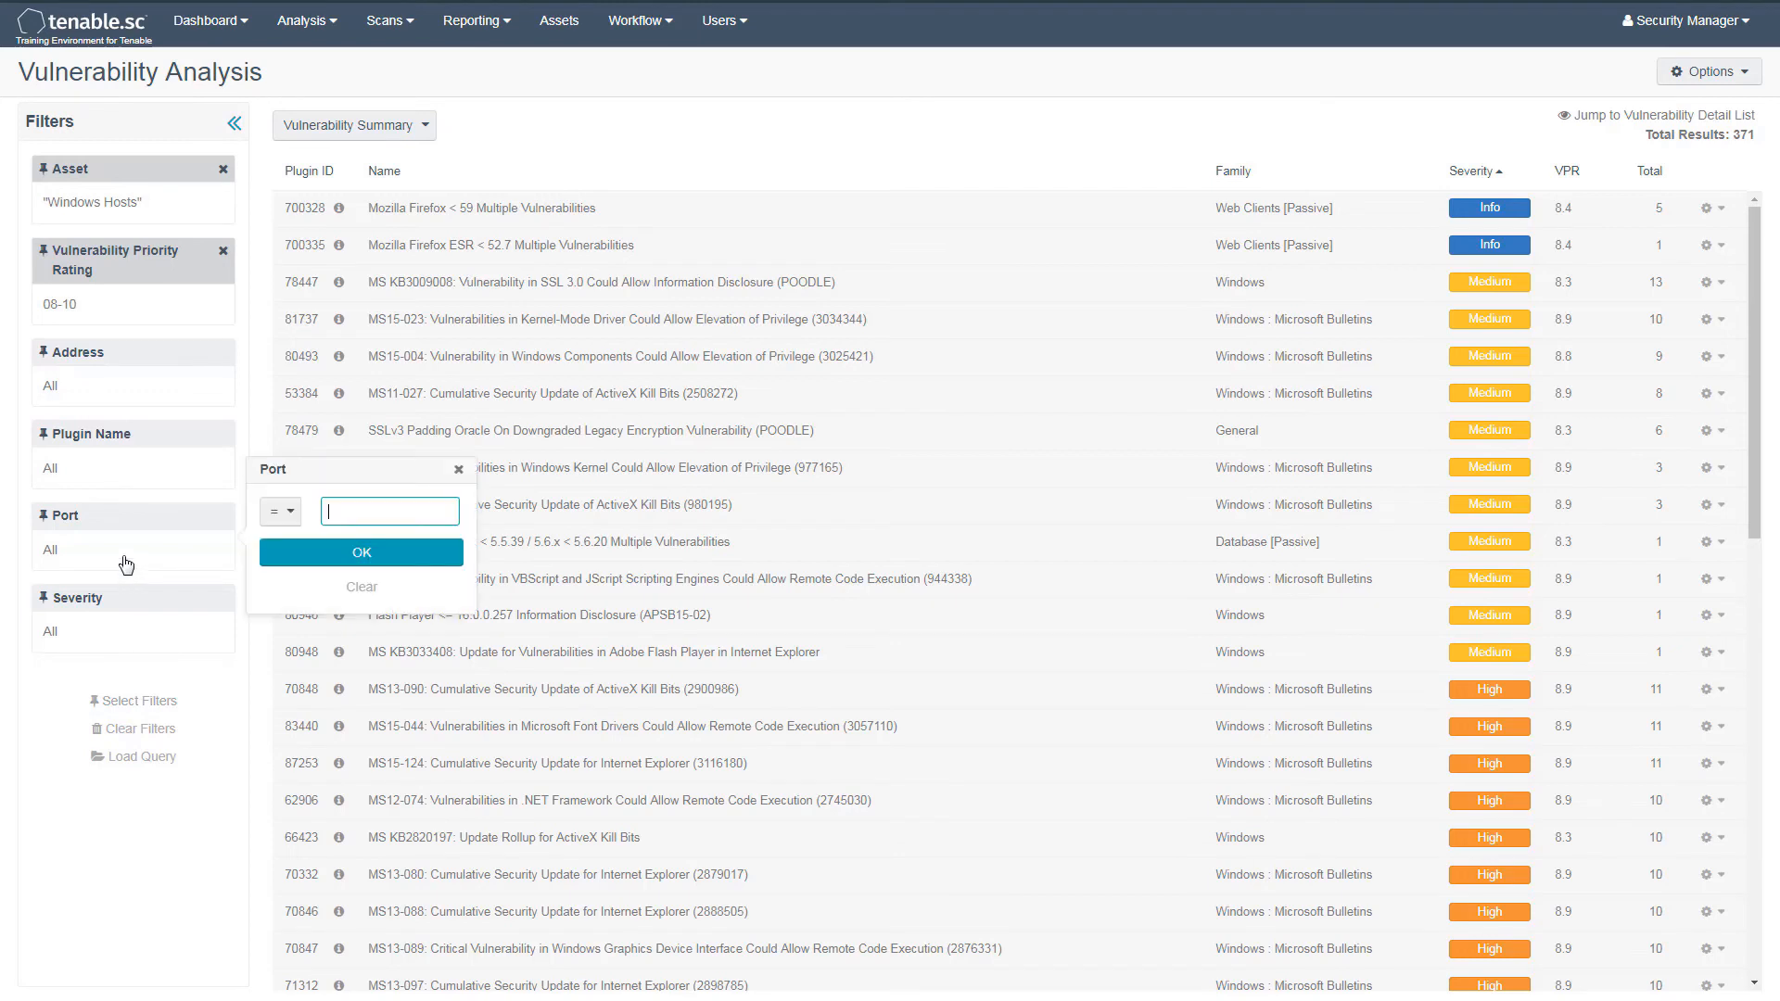
Apply a Port = 3389 filter, leaving only the MS12-020 Remote Desktop vulnerability
{"action": "type", "text": "3389"}
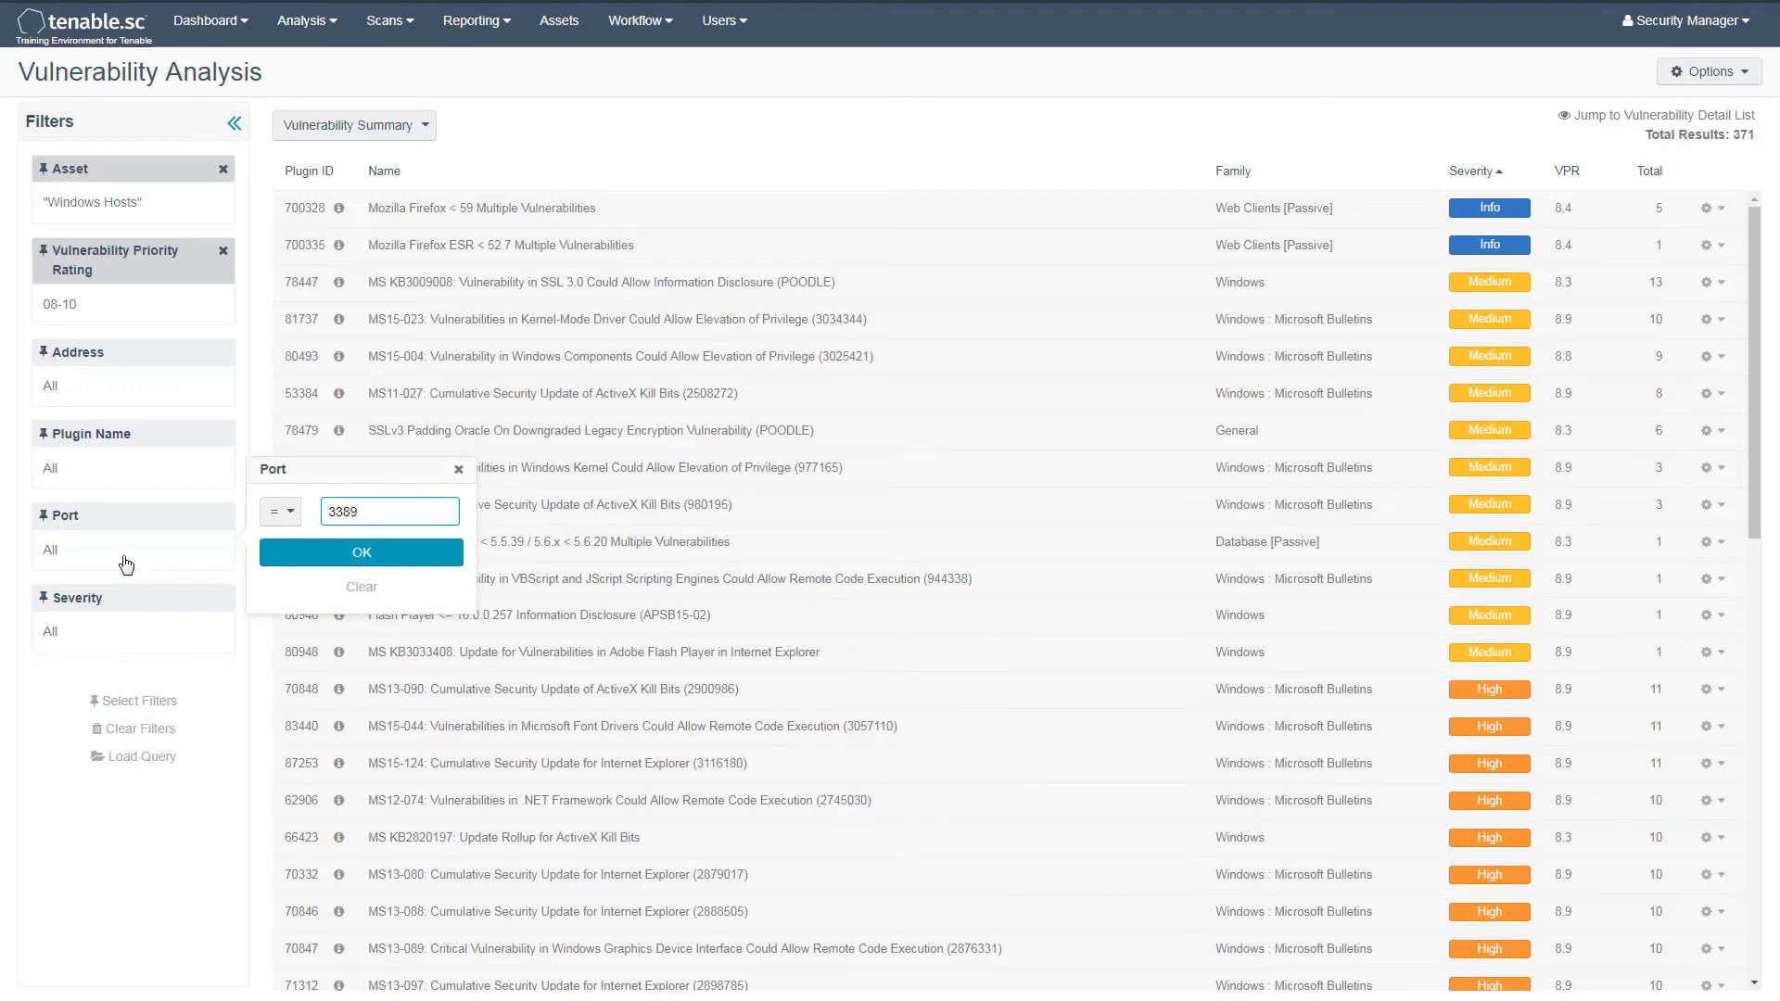
{"action": "left_click", "coordinate": [361, 553]}
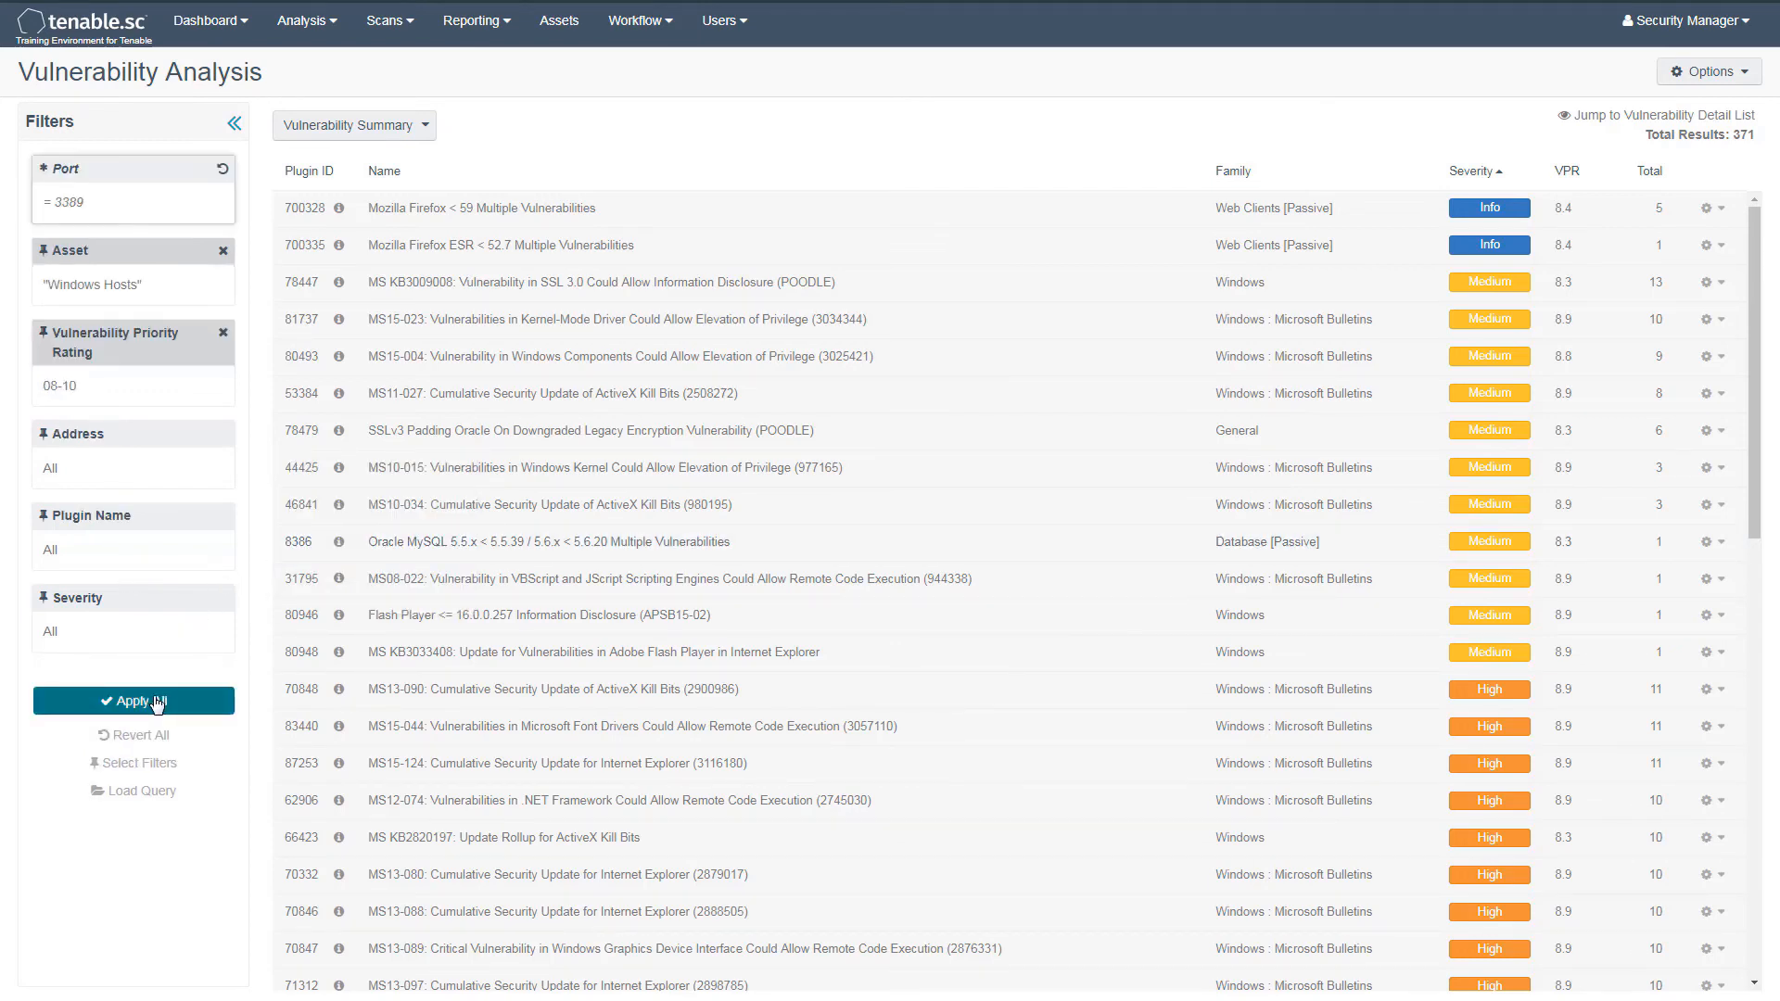
{"action": "left_click", "coordinate": [134, 701]}
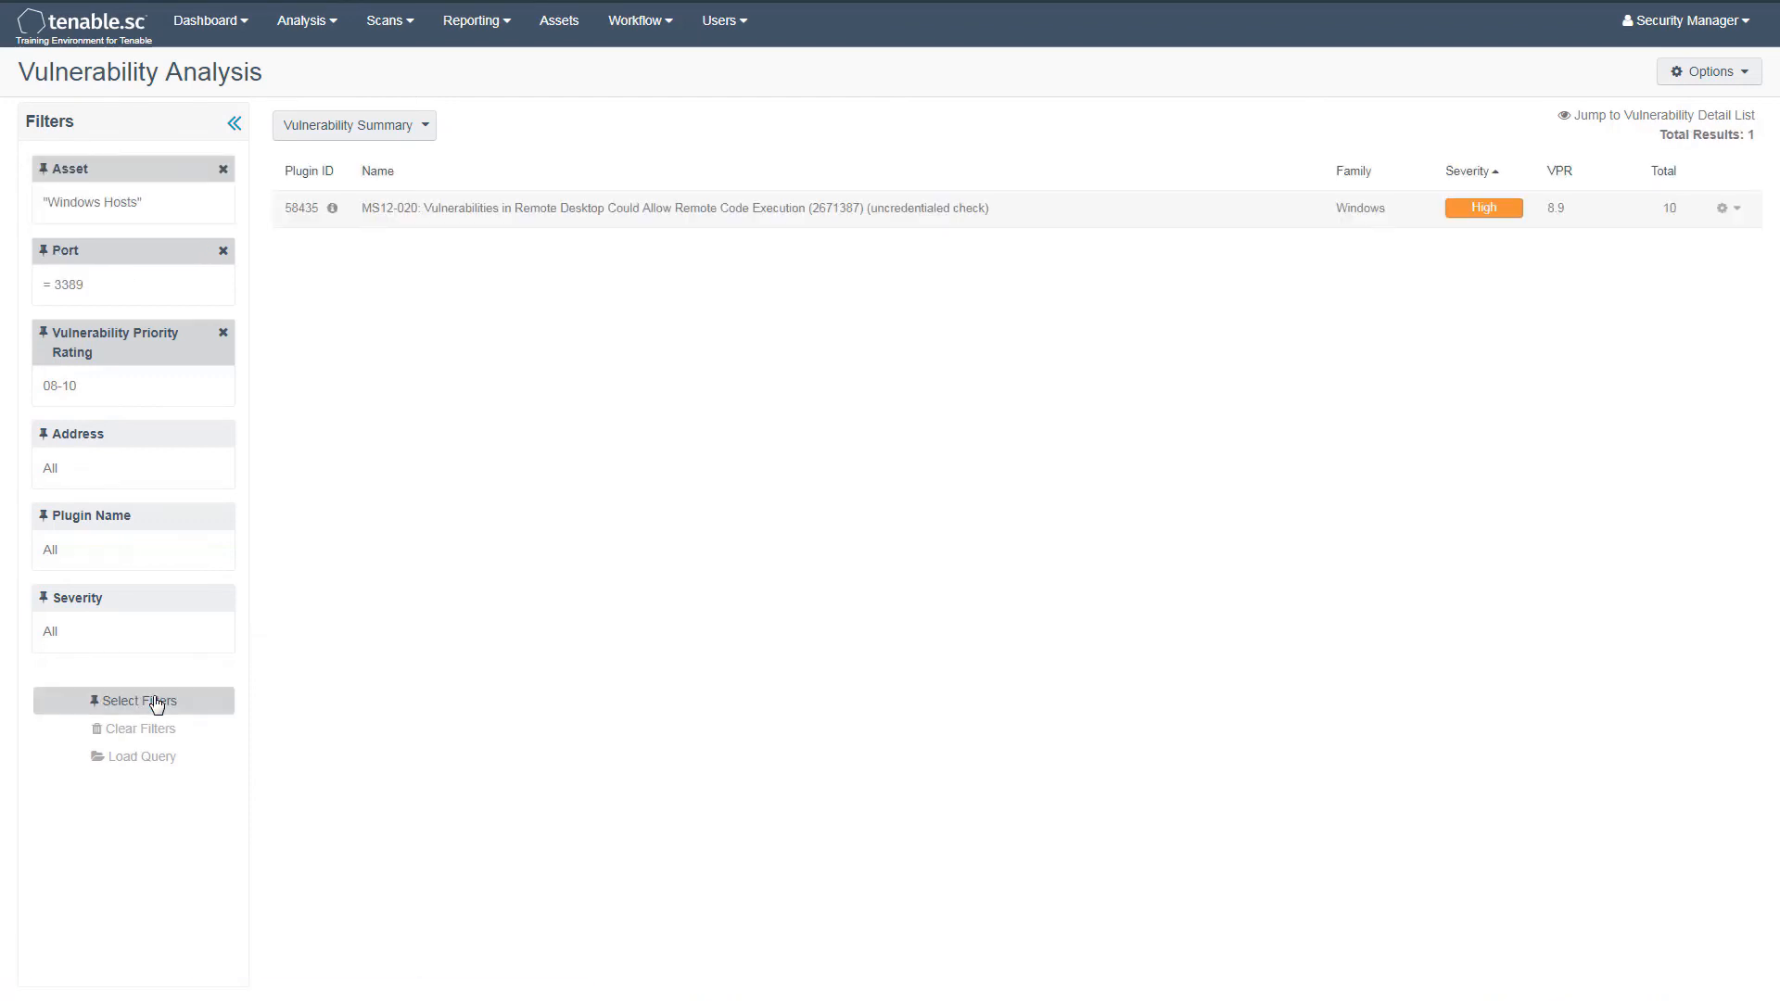